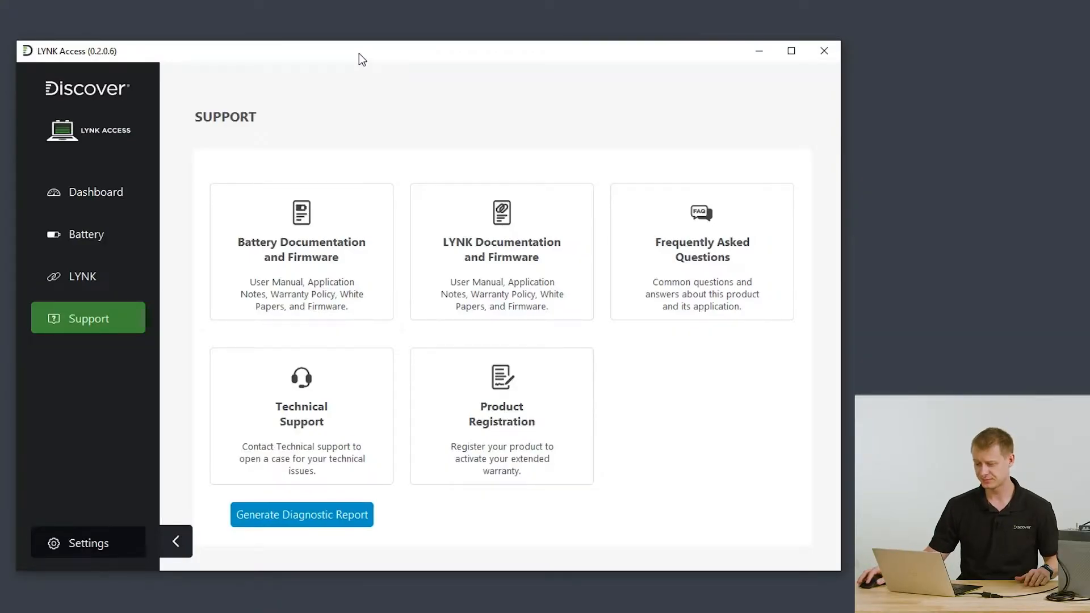
mouse_move(183, 319)
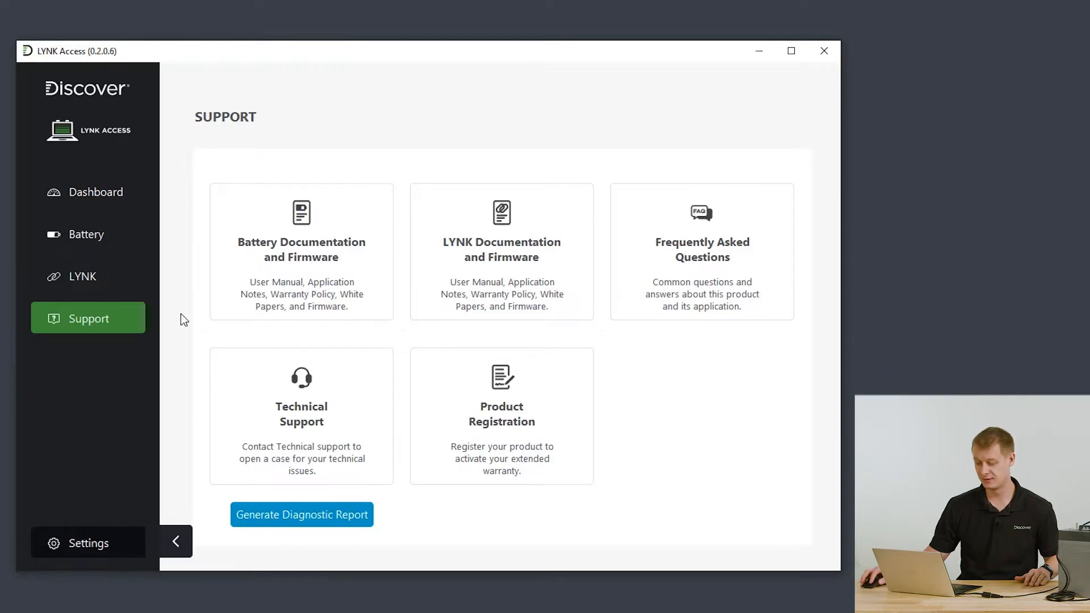
mouse_move(268, 262)
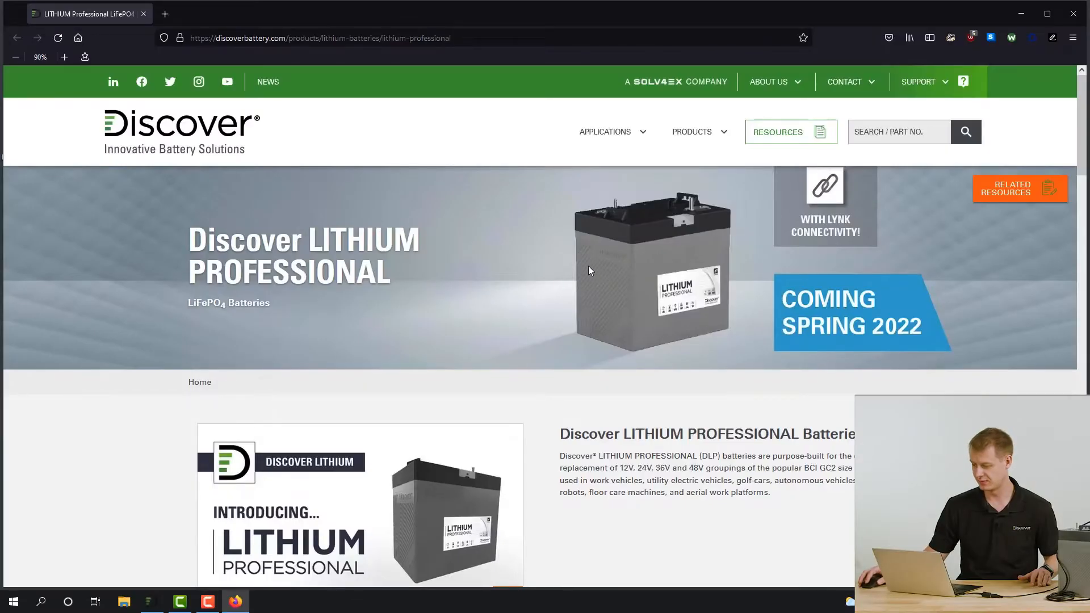
mouse_move(1006, 200)
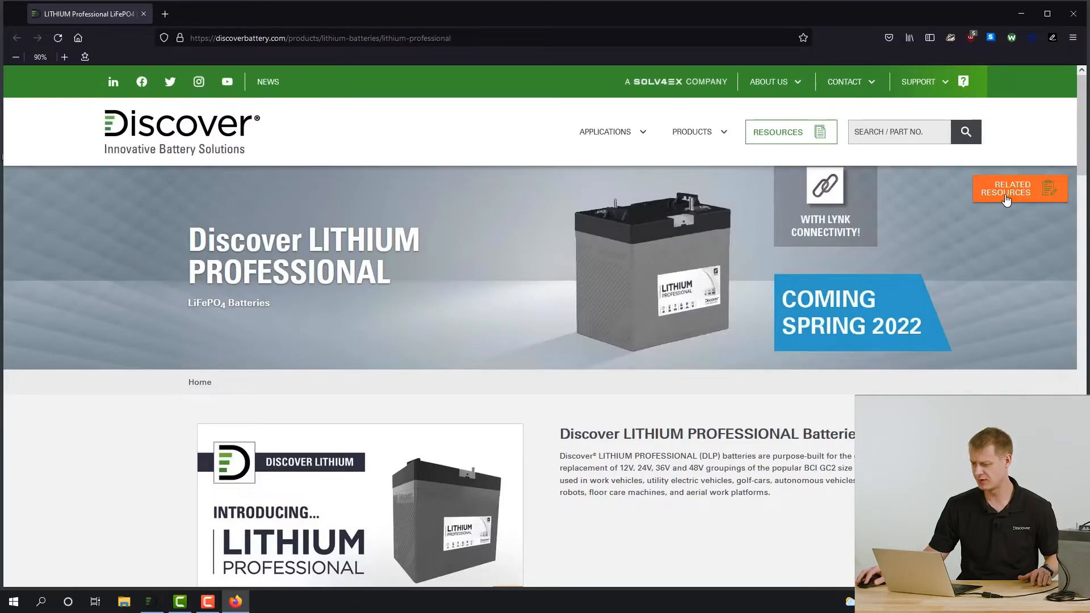
Open the Related Resources section of the Lithium Professional product page
left_click(1012, 189)
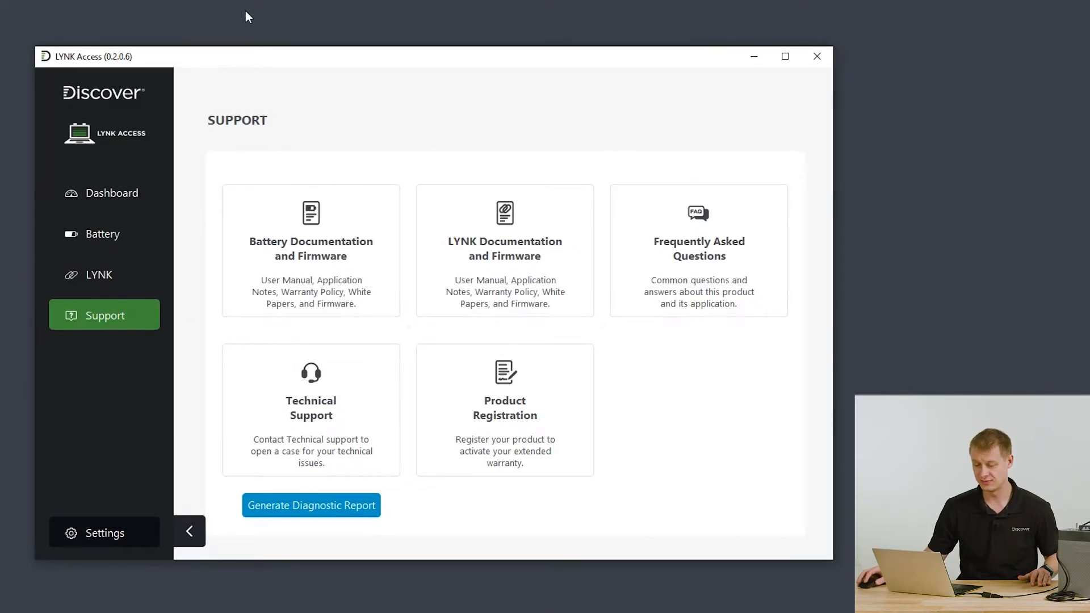
mouse_move(257, 30)
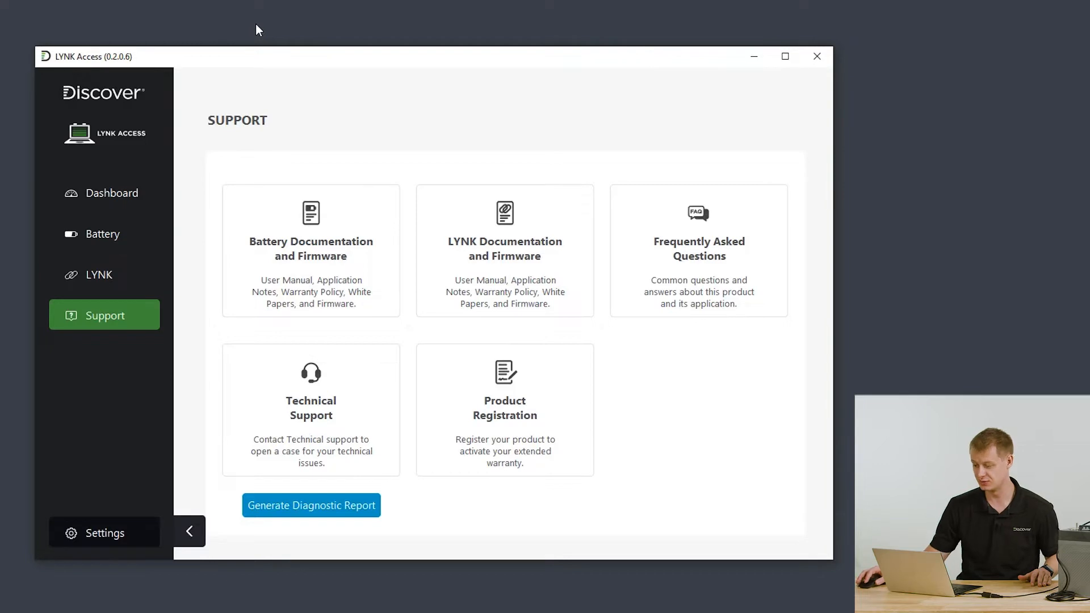
Show the Live Battery Status table listing three batteries on firmware v4.0.0.0
left_click(104, 233)
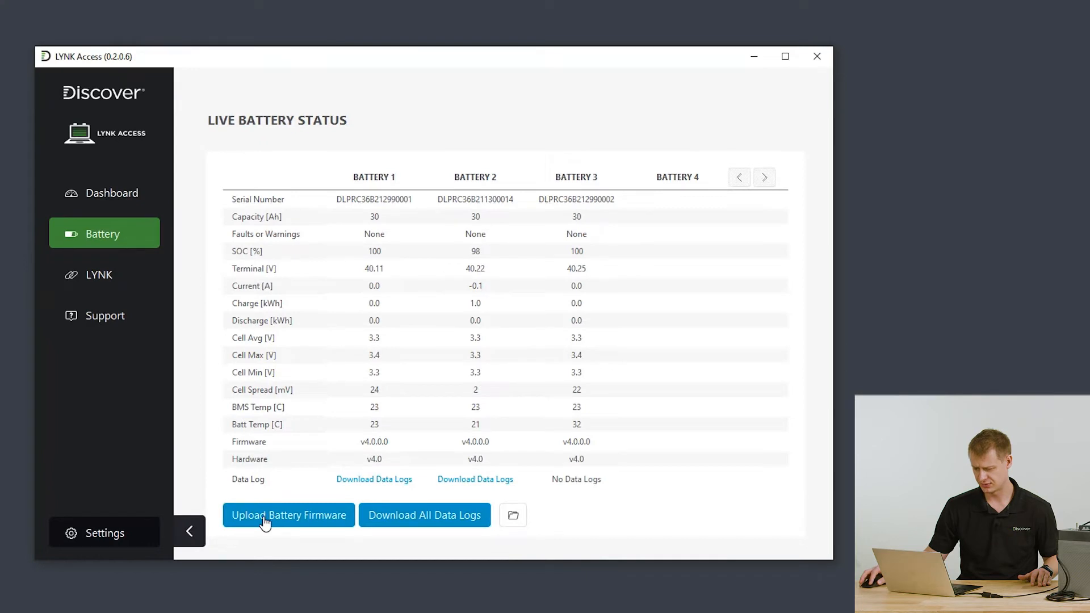
Upload the BMS 4.1.0 .bin file as battery firmware v4.1.0.0 to the connected batteries
left_click(289, 515)
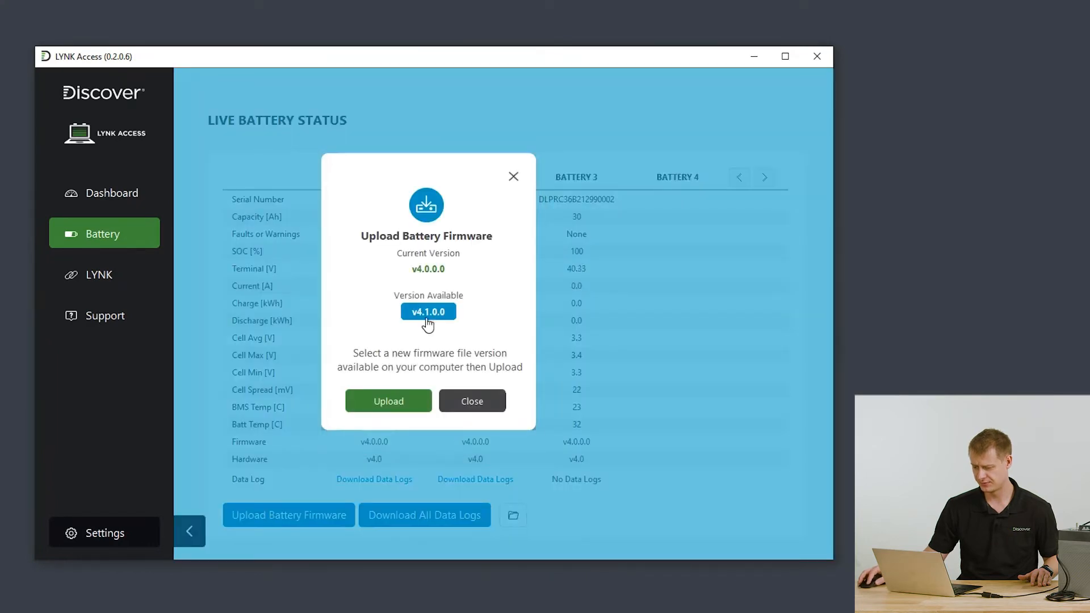
left_click(388, 401)
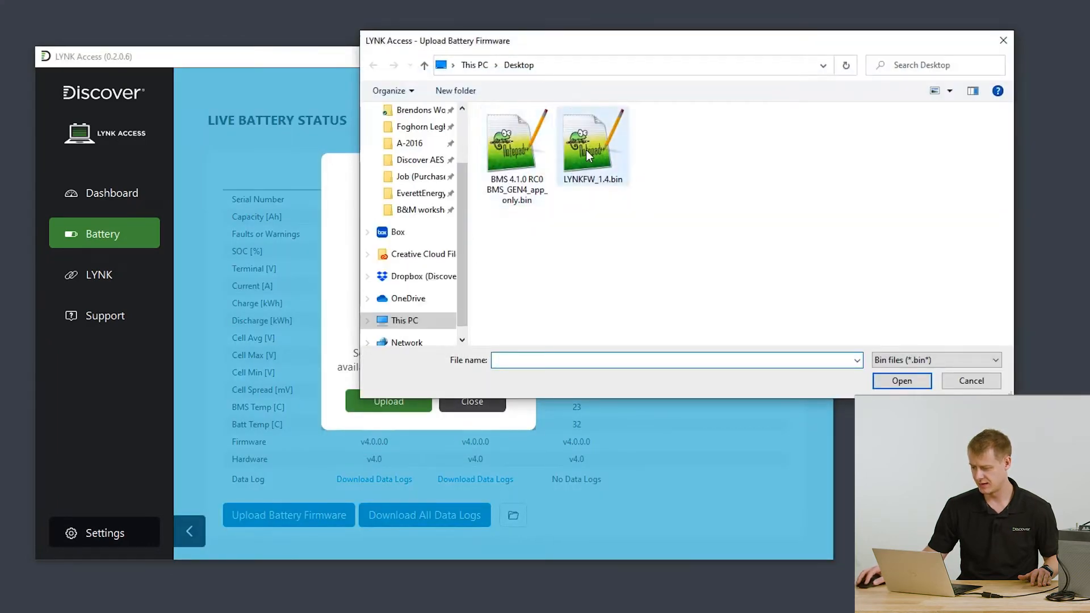
left_click(971, 381)
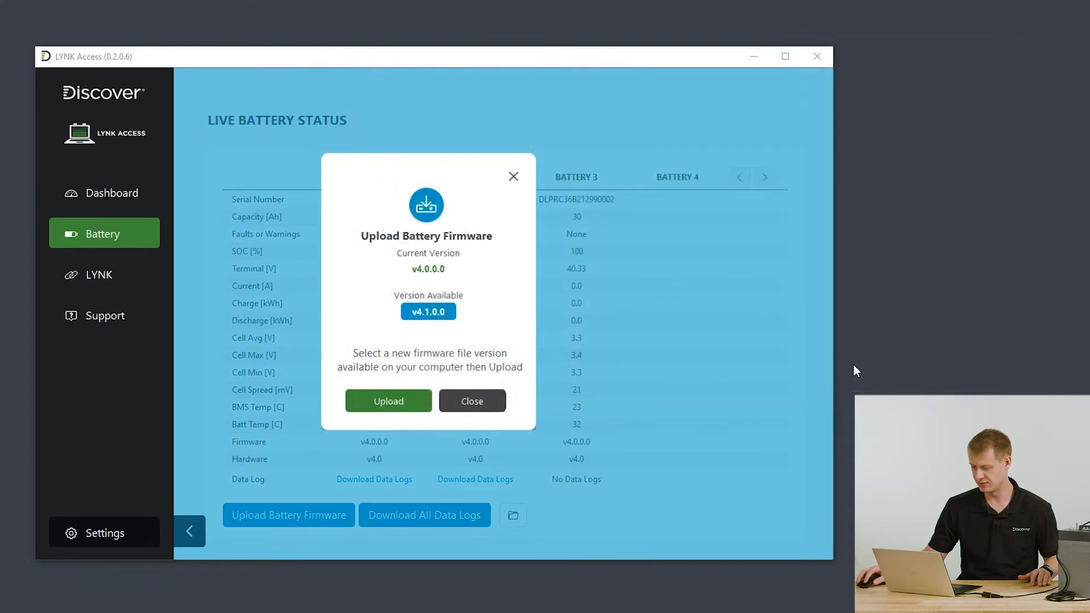
left_click(388, 401)
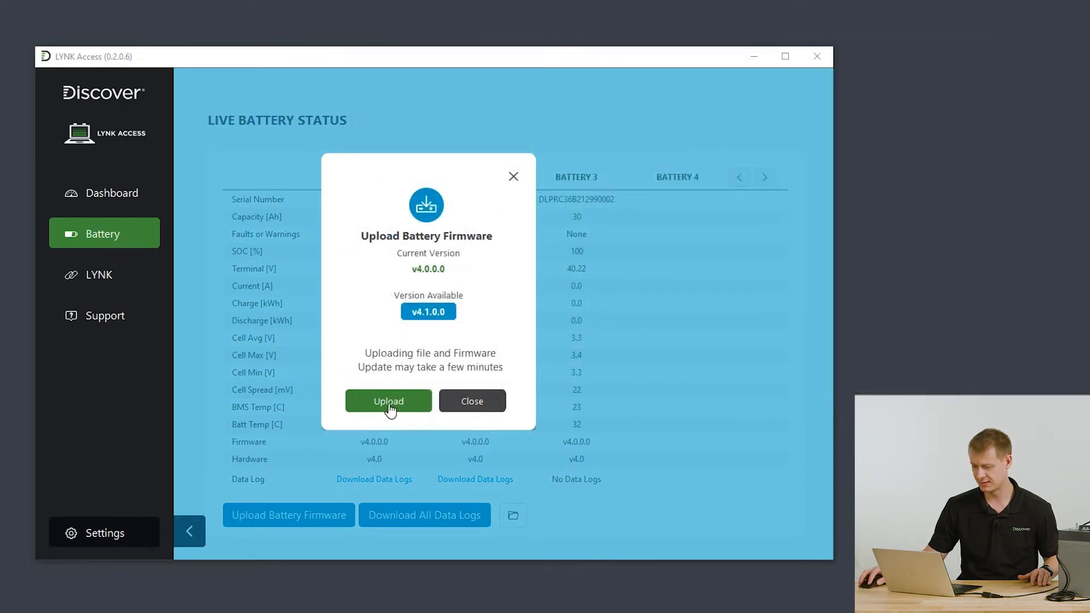
left_click(388, 400)
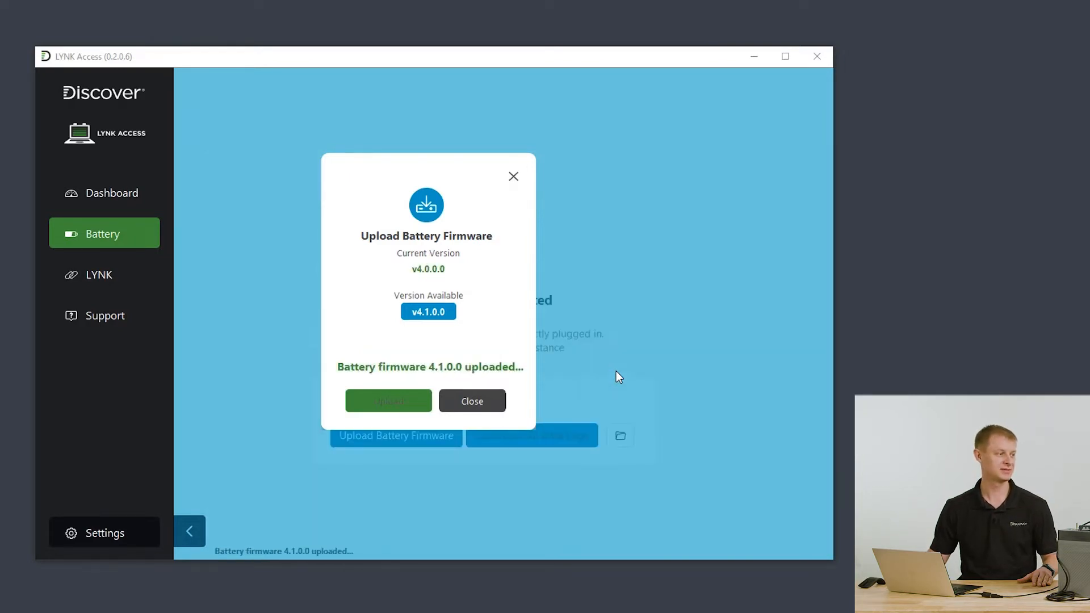
left_click(471, 400)
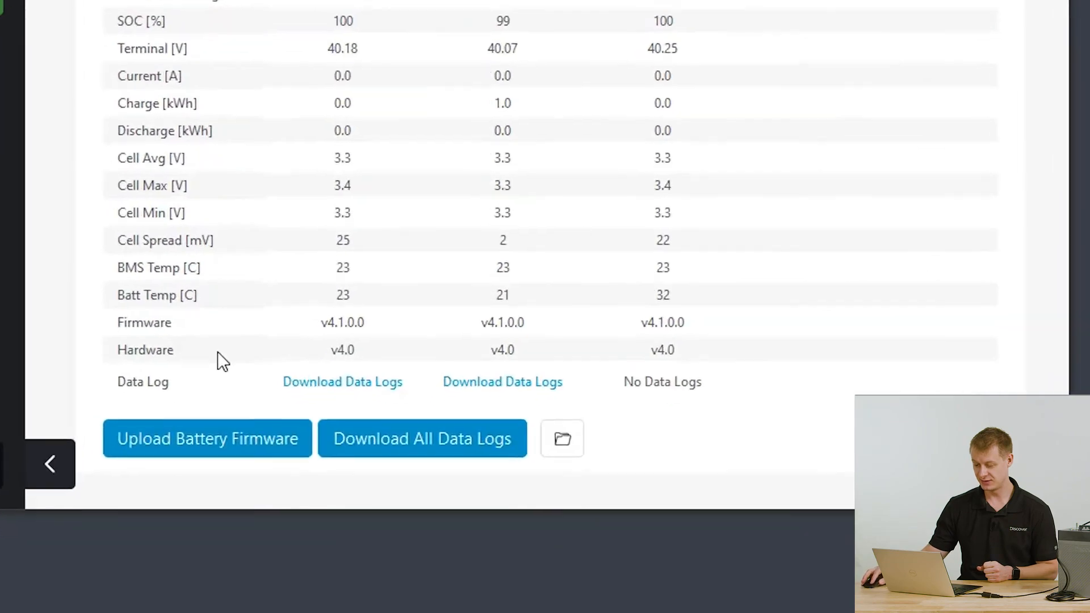
Scroll to the Firmware row confirming v4.1.0.0 on all three batteries
scroll("down", 3)
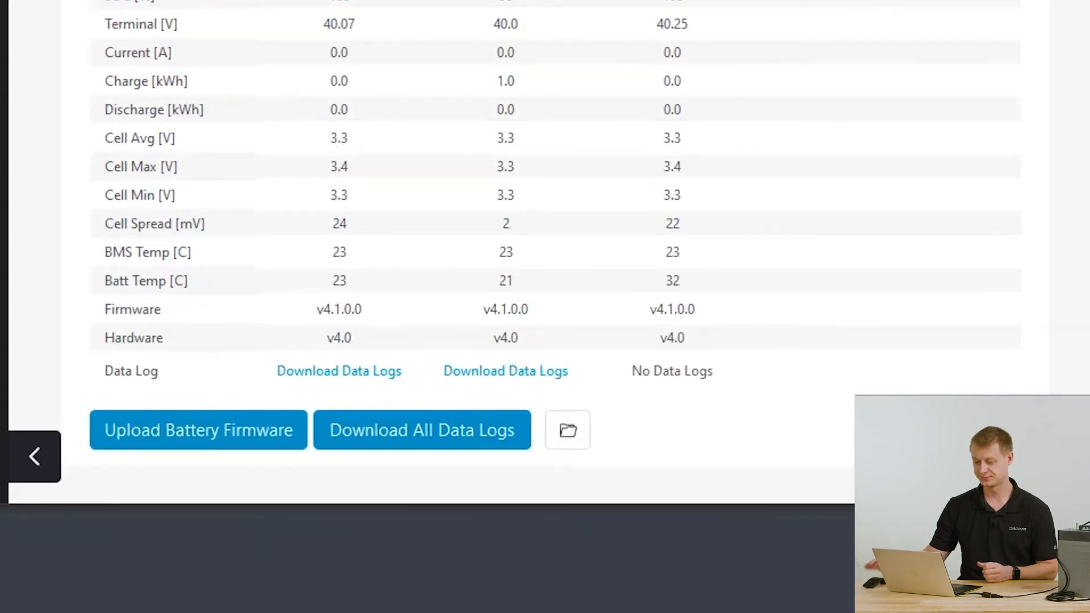